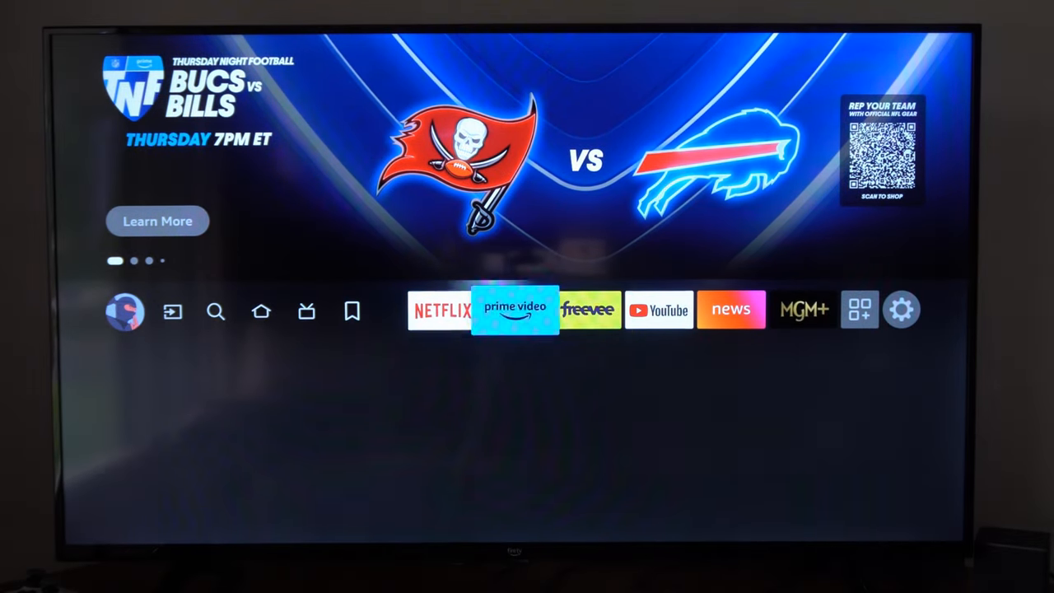
Open the device Settings from the home screen to reach Applications
{"action": "left_click", "coordinate": [901, 310]}
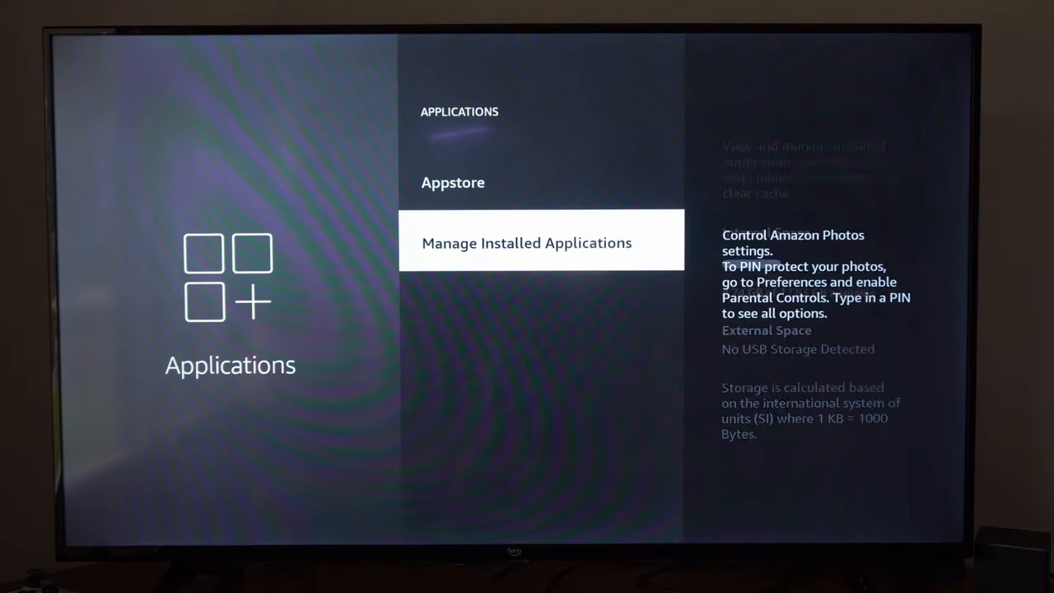
Open Manage Installed Applications and scroll down to Downloader to uninstall it
{"action": "left_click", "coordinate": [526, 242]}
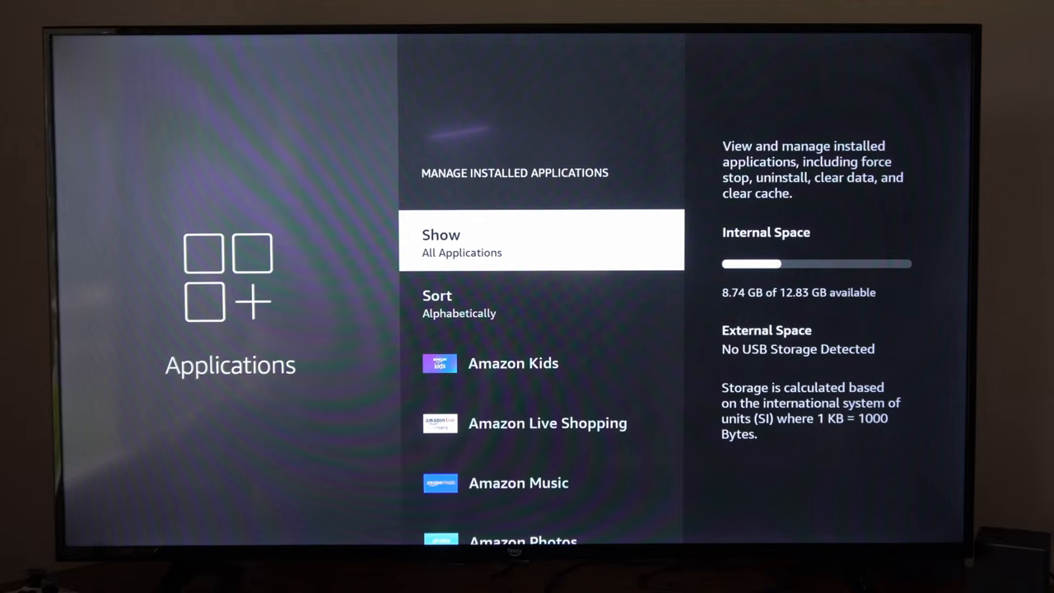
{"action": "scroll", "scroll_direction": "down", "scroll_amount": 3}
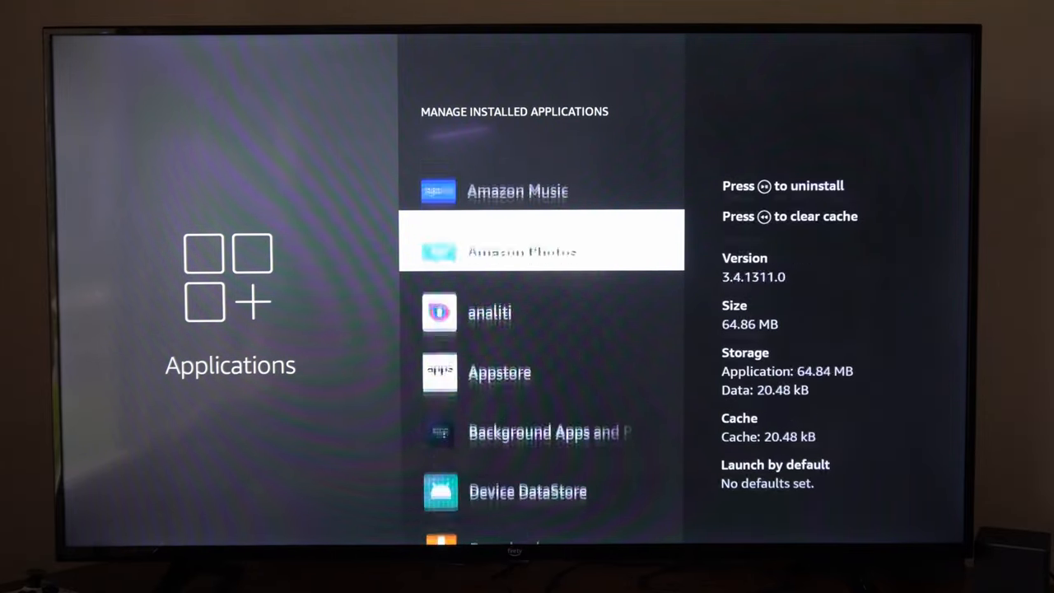
{"action": "scroll", "scroll_direction": "down", "scroll_amount": 3}
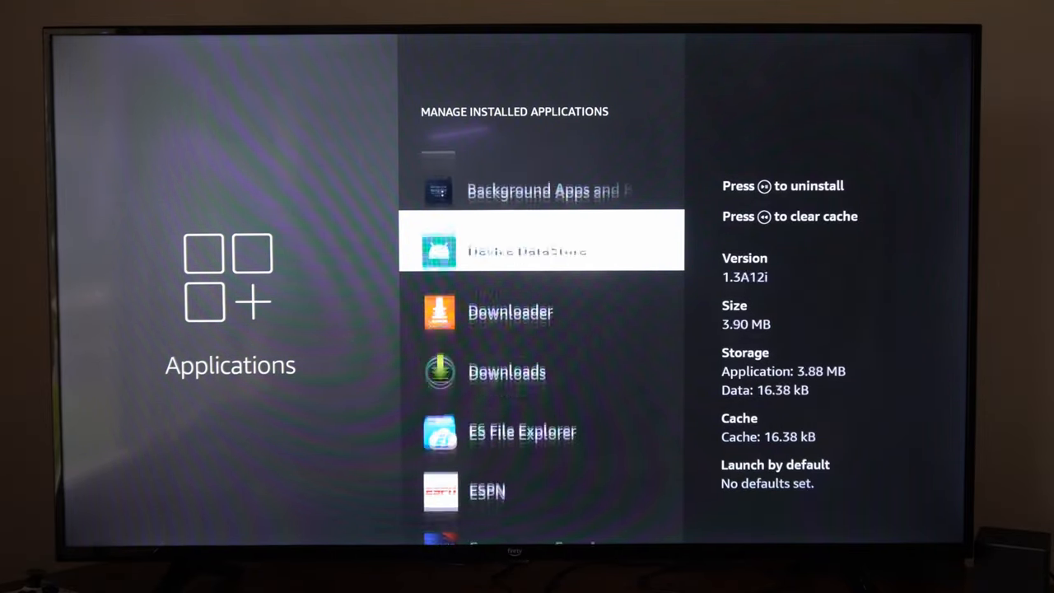
{"action": "scroll", "scroll_direction": "down", "scroll_amount": 3}
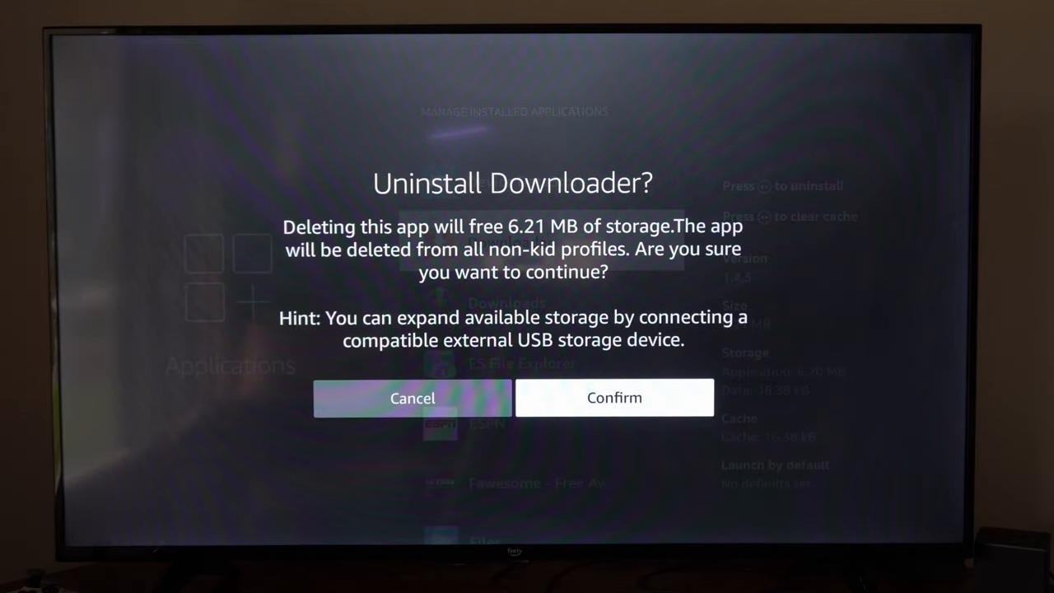
Confirm uninstalling Downloader, freeing 6.21 MB
{"action": "left_click", "coordinate": [614, 397]}
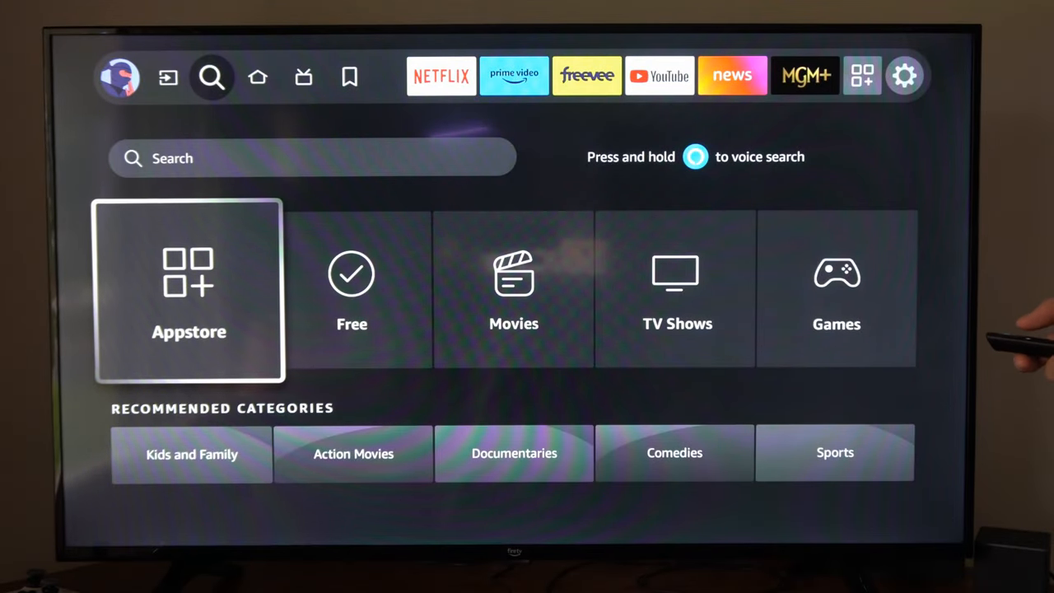
Open the Appstore tile and its App Library
{"action": "left_click", "coordinate": [188, 290]}
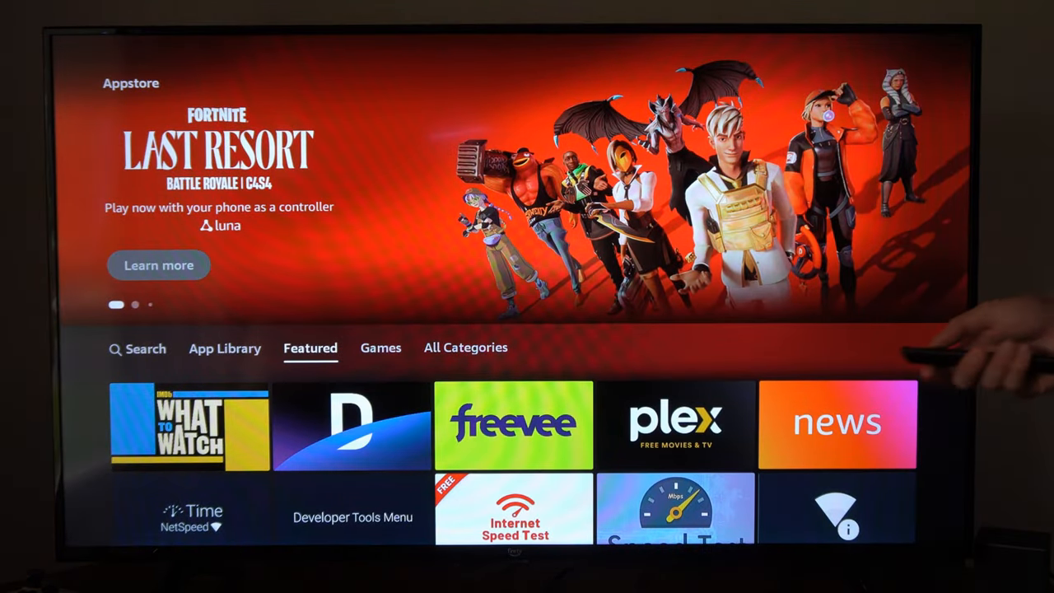
{"action": "left_click", "coordinate": [225, 347]}
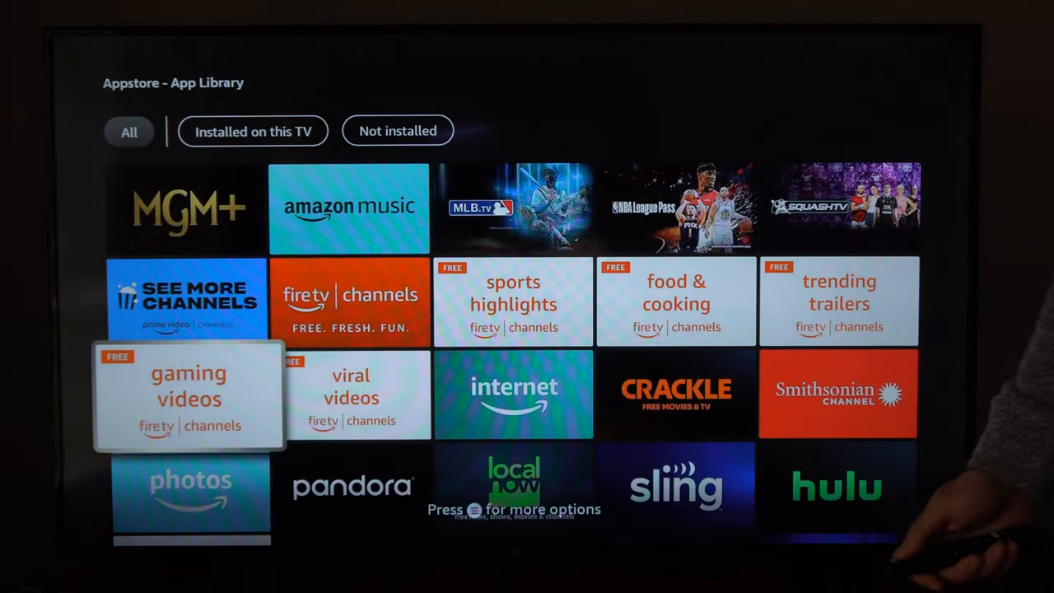
Filter the App Library to Not installed and open Downloader's store page
{"action": "scroll", "scroll_direction": "up", "scroll_amount": 3}
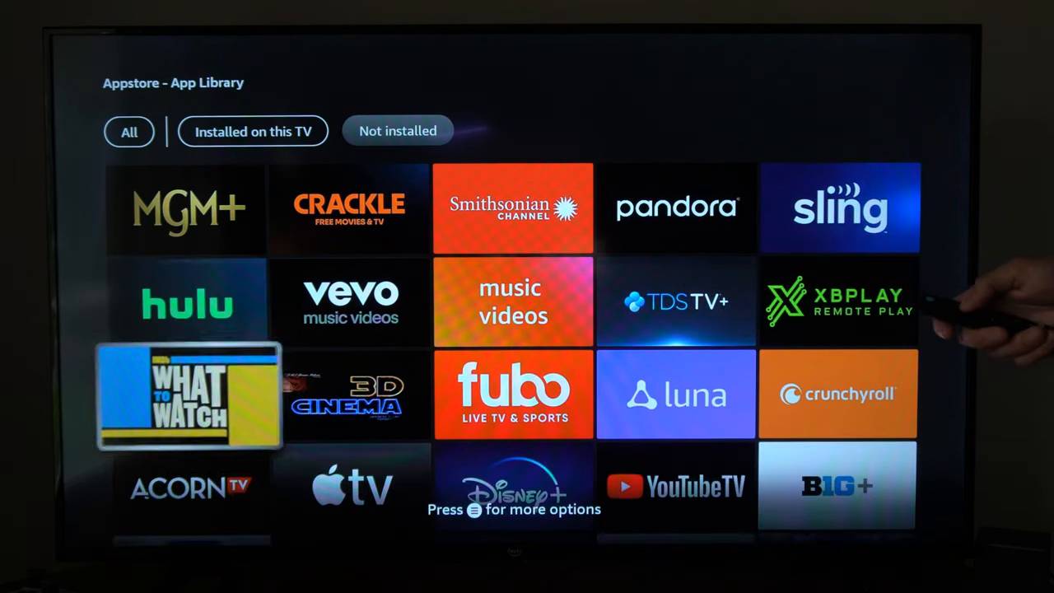
{"action": "scroll", "scroll_direction": "down", "scroll_amount": 3}
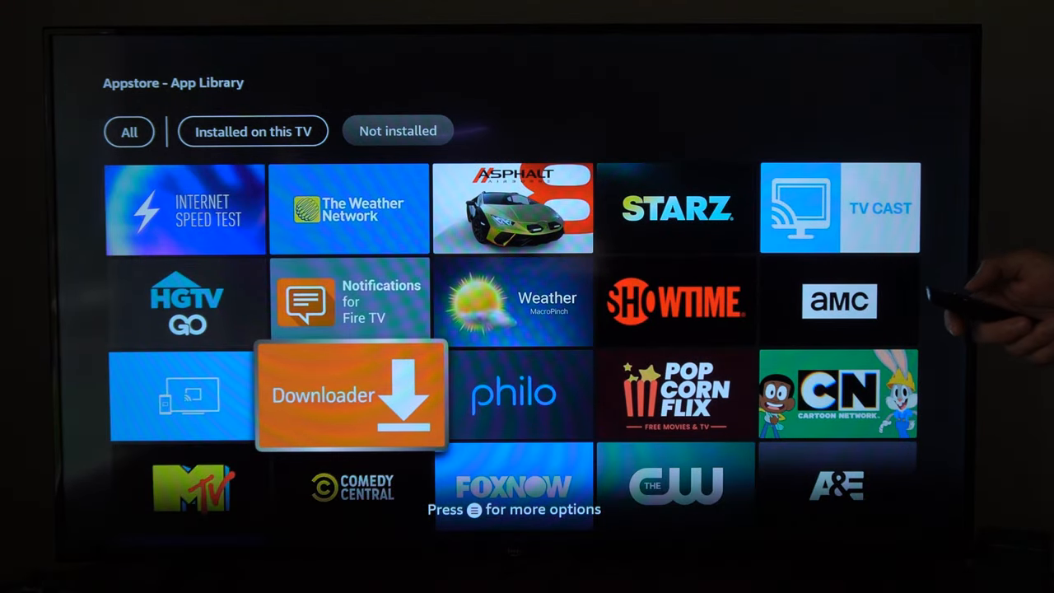
{"action": "left_click", "coordinate": [352, 393]}
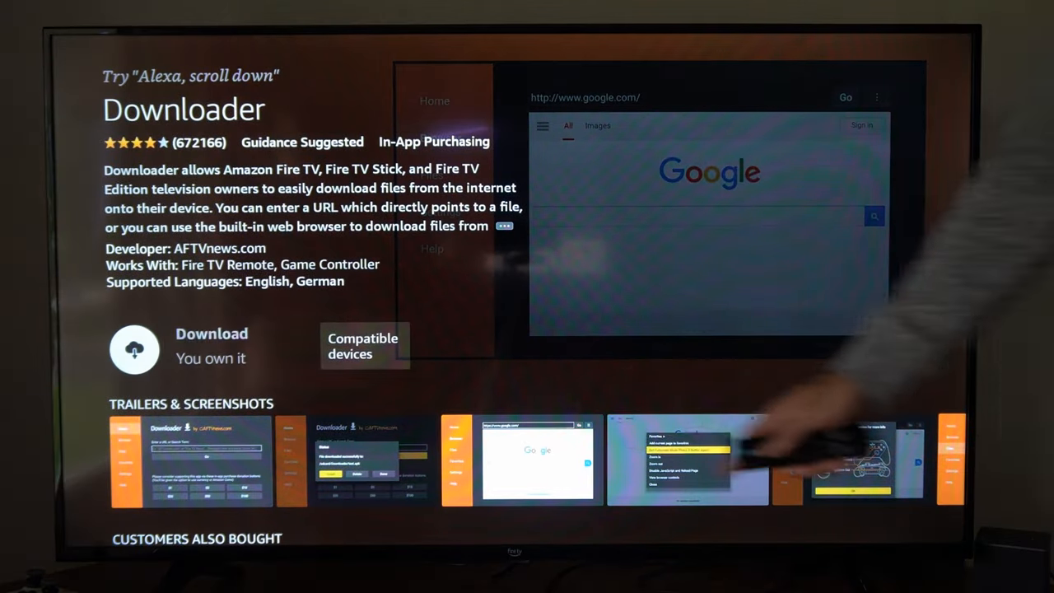